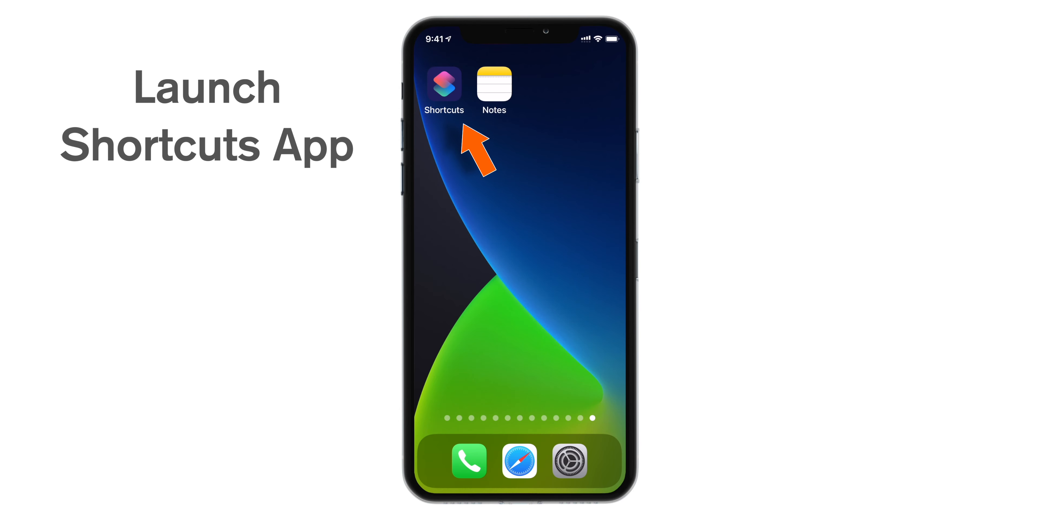
Create a new shortcut and add the Nothing action found by searching 'Nothing'.
{"action": "left_click", "coordinate": [444, 86]}
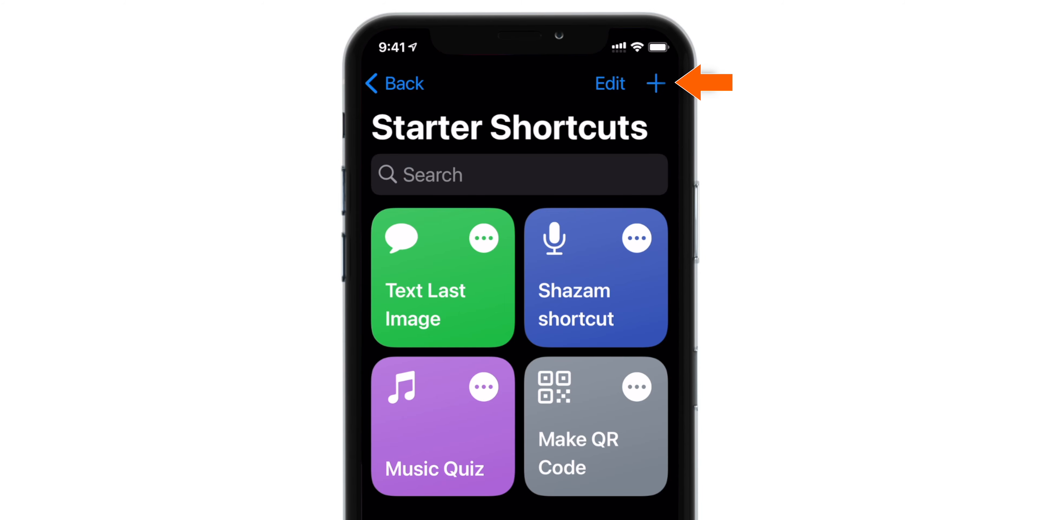
{"action": "left_click", "coordinate": [655, 83]}
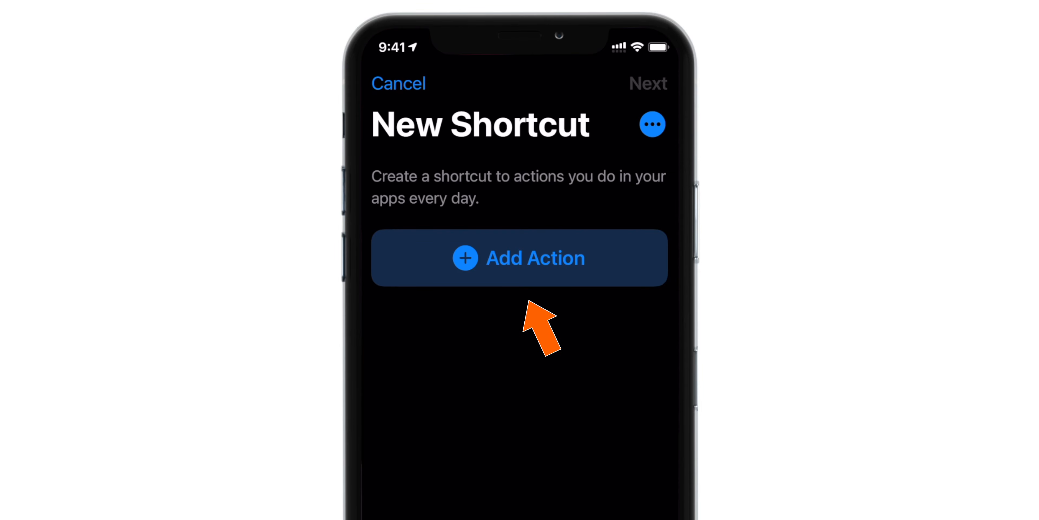
{"action": "left_click", "coordinate": [519, 258]}
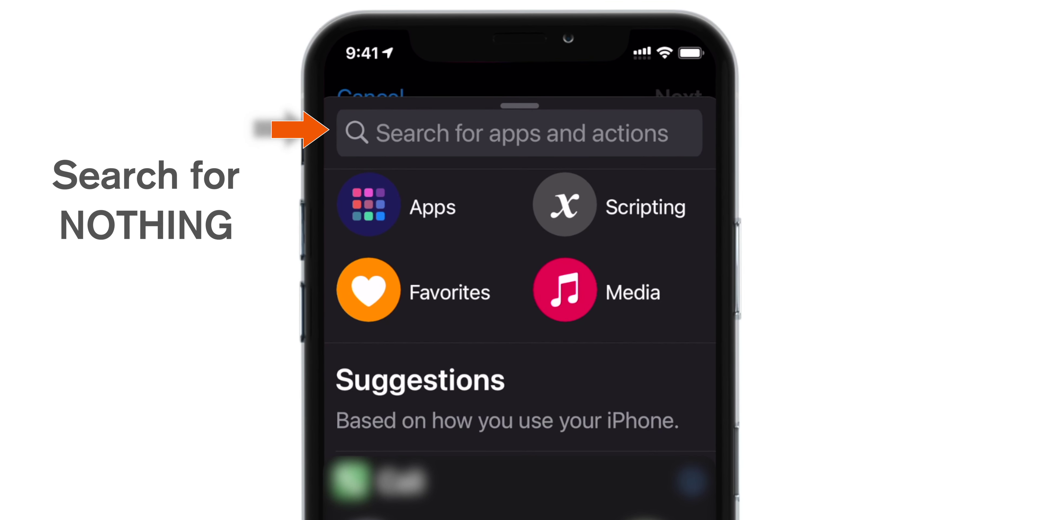
{"action": "left_click", "coordinate": [520, 133]}
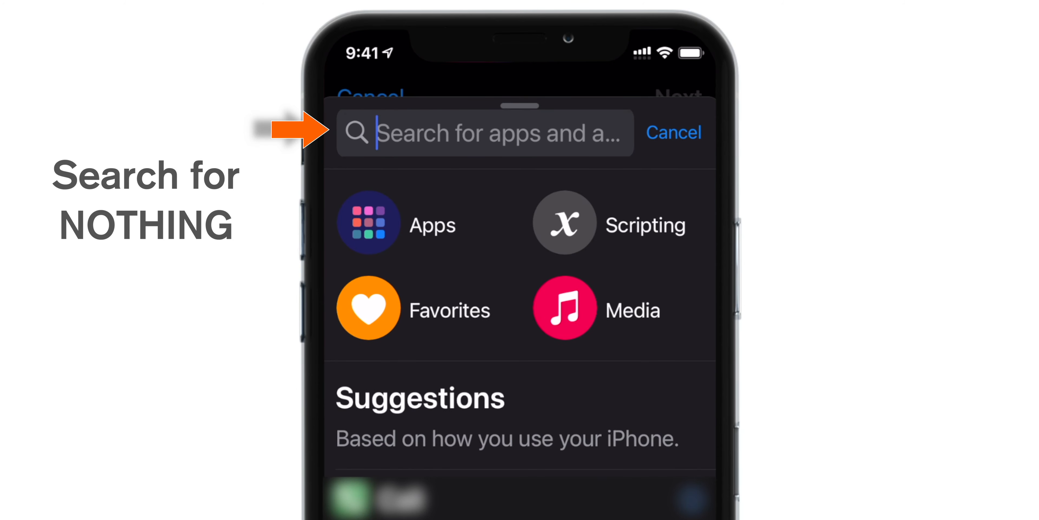
{"action": "type", "text": "Nothing"}
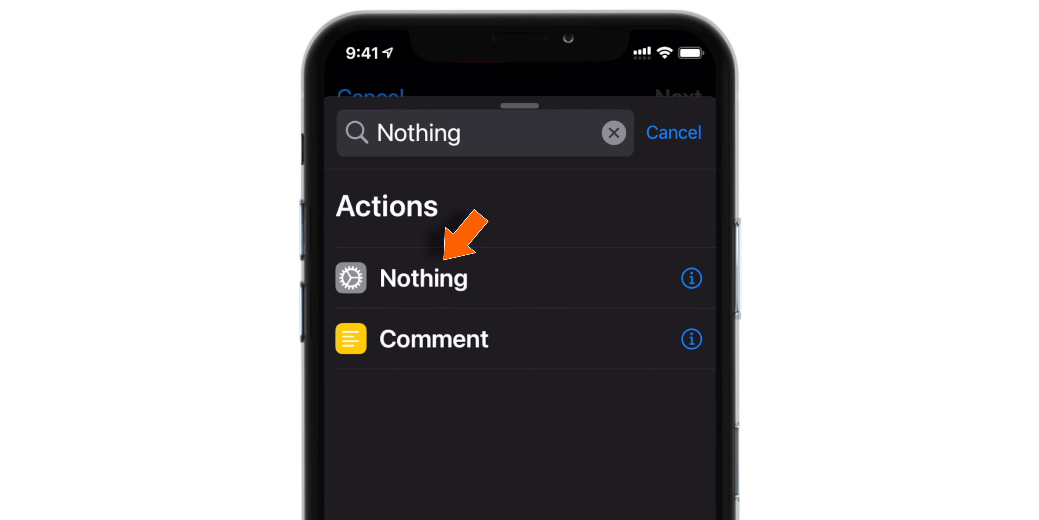
{"action": "left_click", "coordinate": [423, 277]}
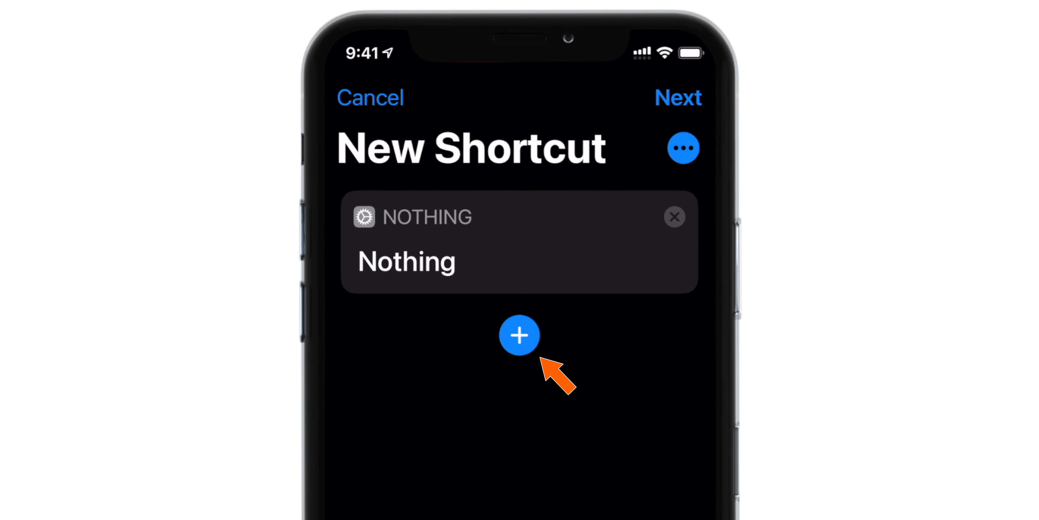
Add a Copy to Clipboard action after Nothing by searching 'Clipboard'.
{"action": "left_click", "coordinate": [519, 334]}
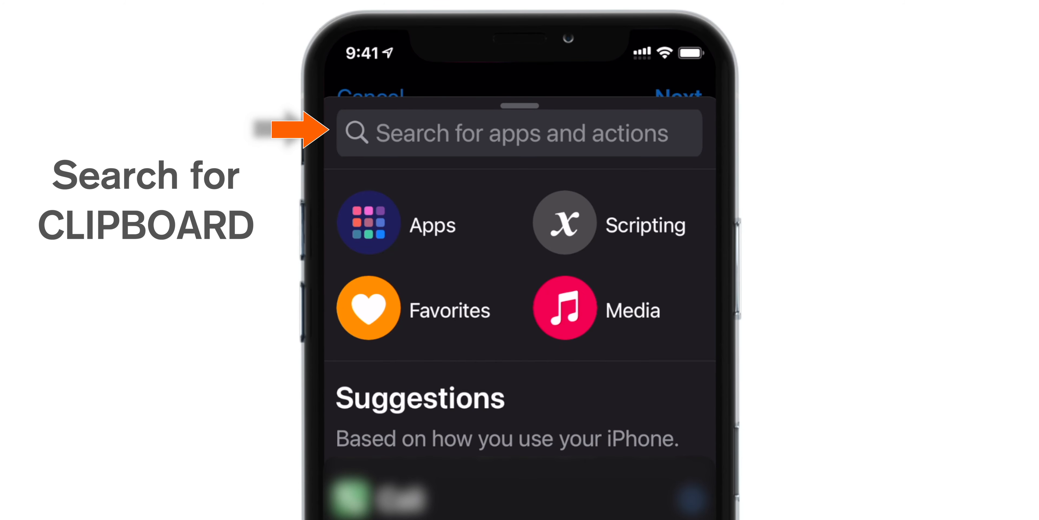
{"action": "left_click", "coordinate": [519, 133]}
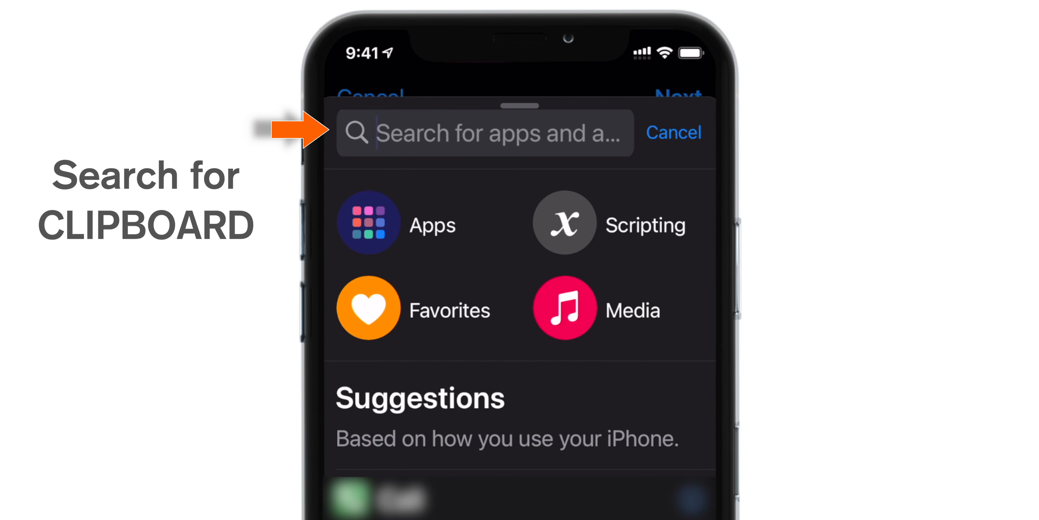
{"action": "type", "text": "Clipboard"}
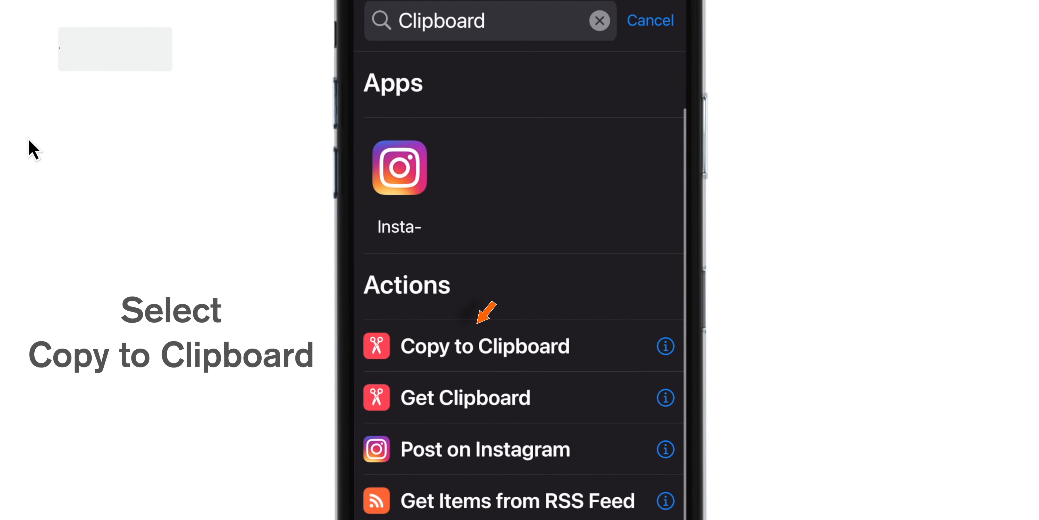
{"action": "left_click", "coordinate": [59, 49]}
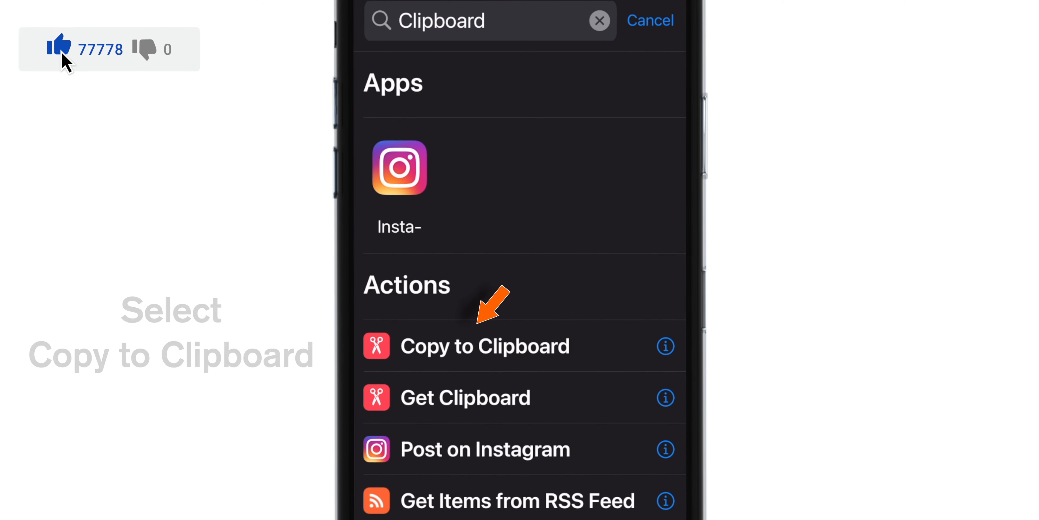
{"action": "left_click", "coordinate": [484, 346]}
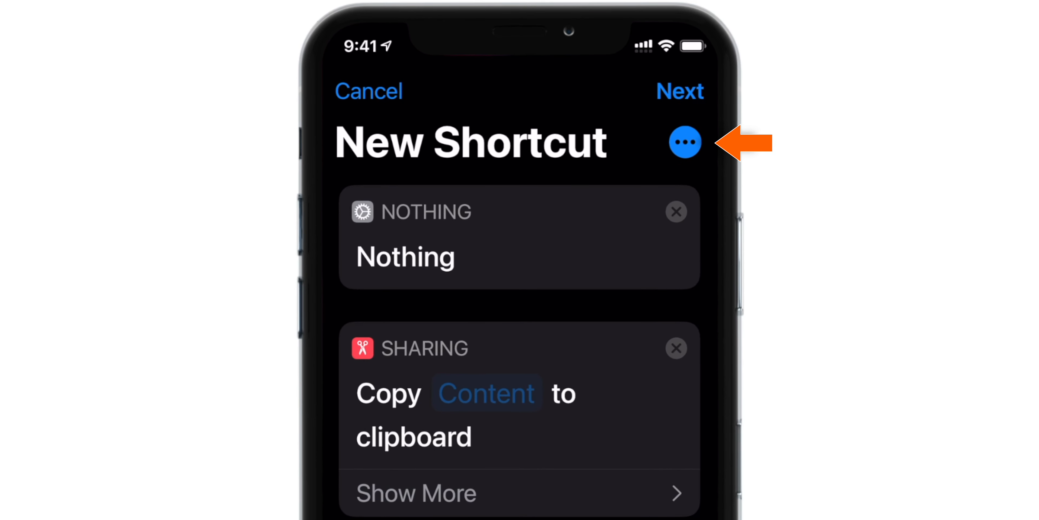
Set the shortcut's icon to red with the X glyph from its details.
{"action": "left_click", "coordinate": [685, 142]}
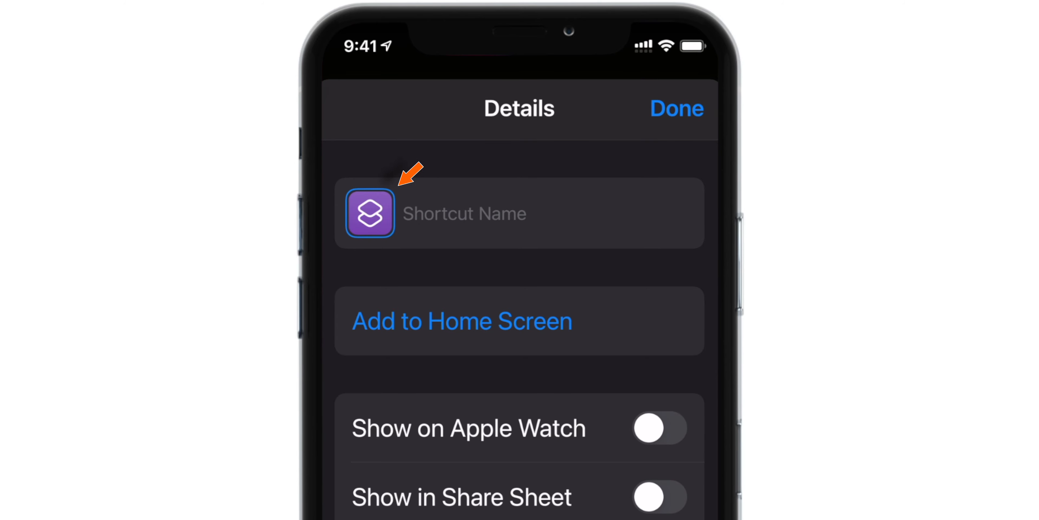
{"action": "left_click", "coordinate": [369, 213]}
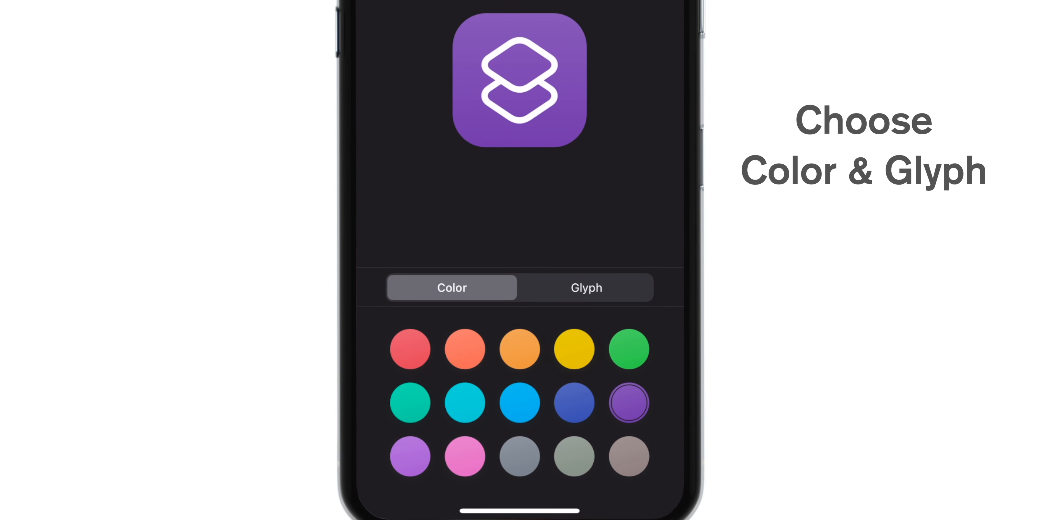
{"action": "left_click", "coordinate": [409, 349]}
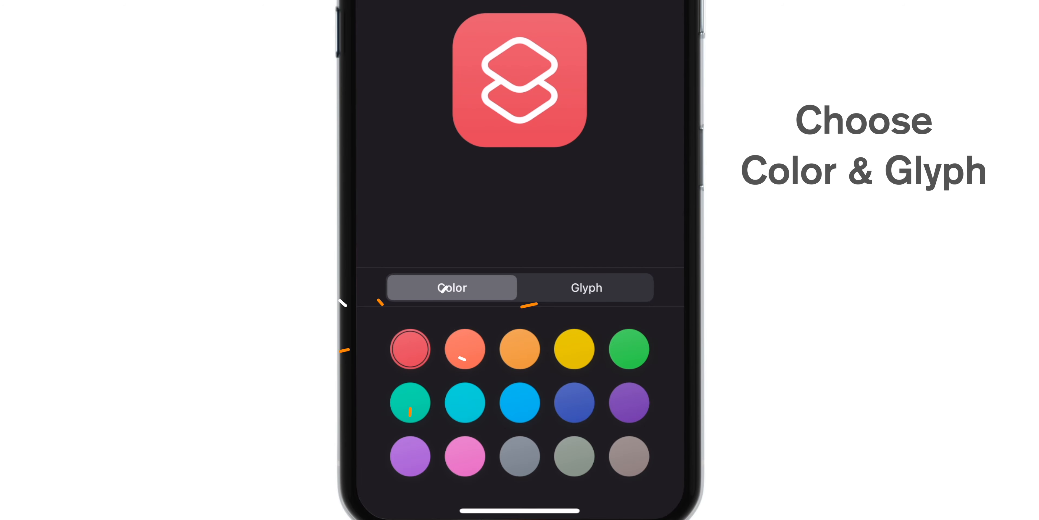
{"action": "left_click", "coordinate": [586, 287]}
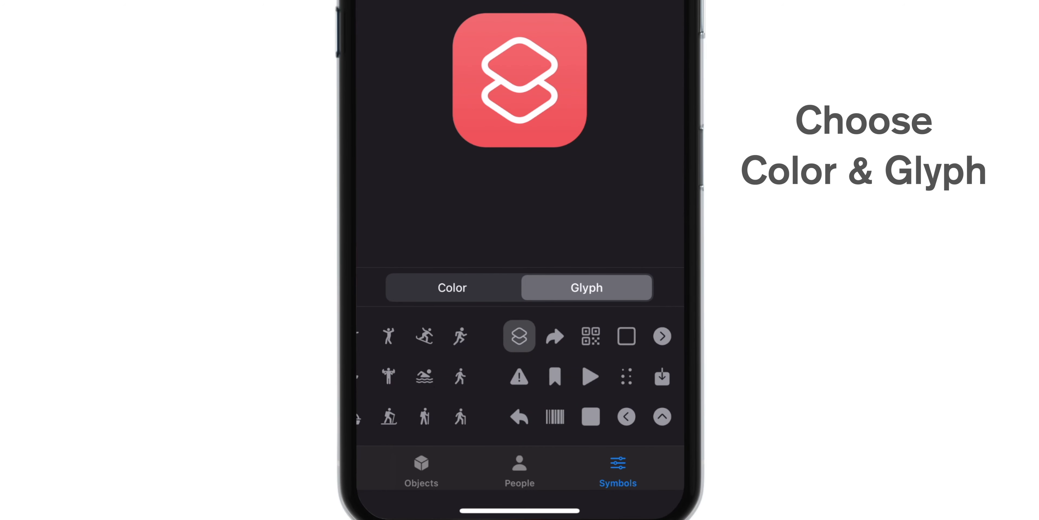
{"action": "left_click", "coordinate": [590, 377]}
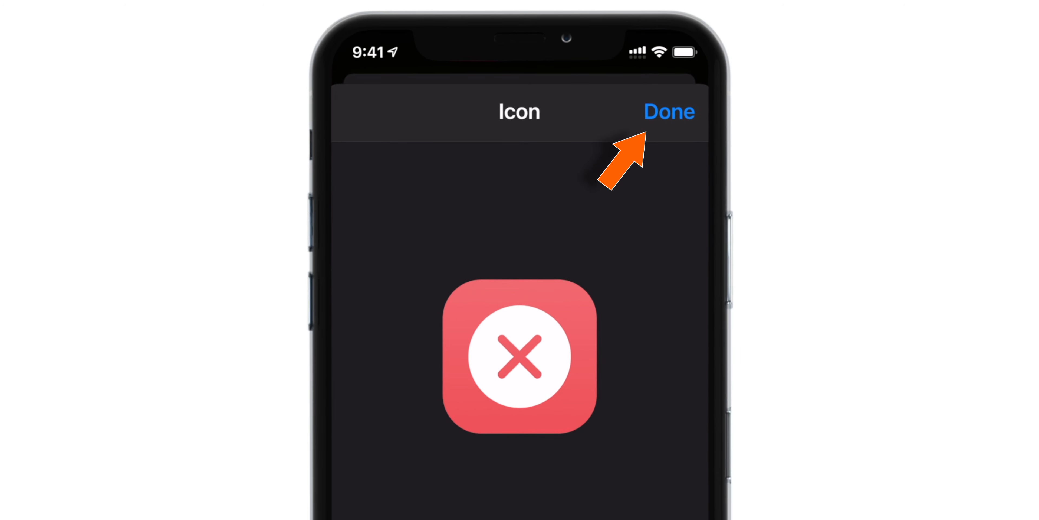
Confirm the icon, name the shortcut 'Clear Clipboard' and save it.
{"action": "left_click", "coordinate": [669, 111]}
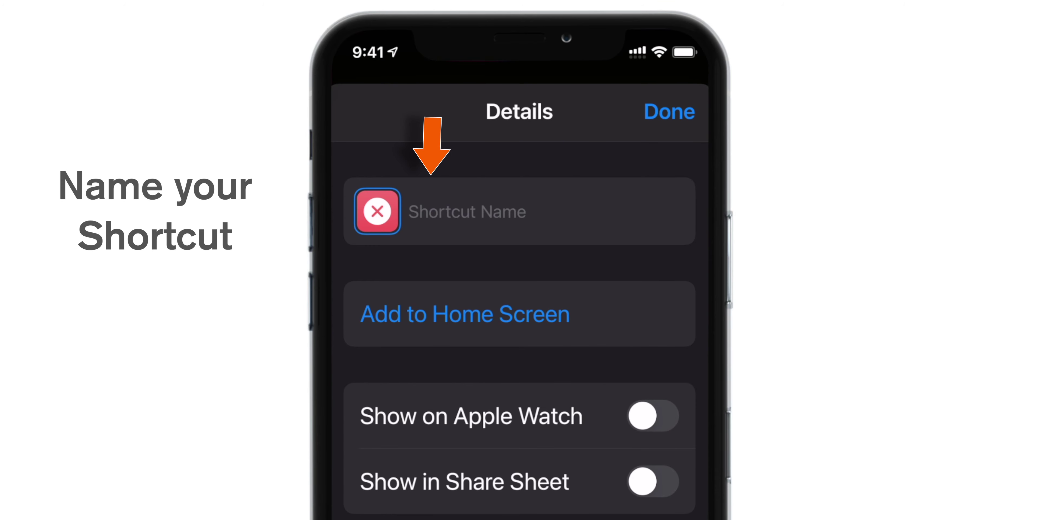
{"action": "type", "text": "Clear"}
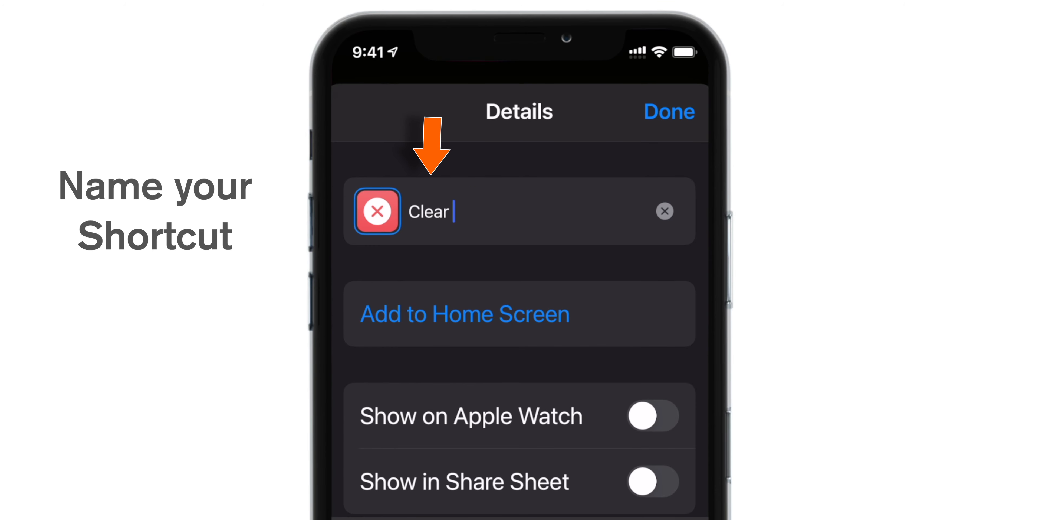
{"action": "type", "text": "Clipboard"}
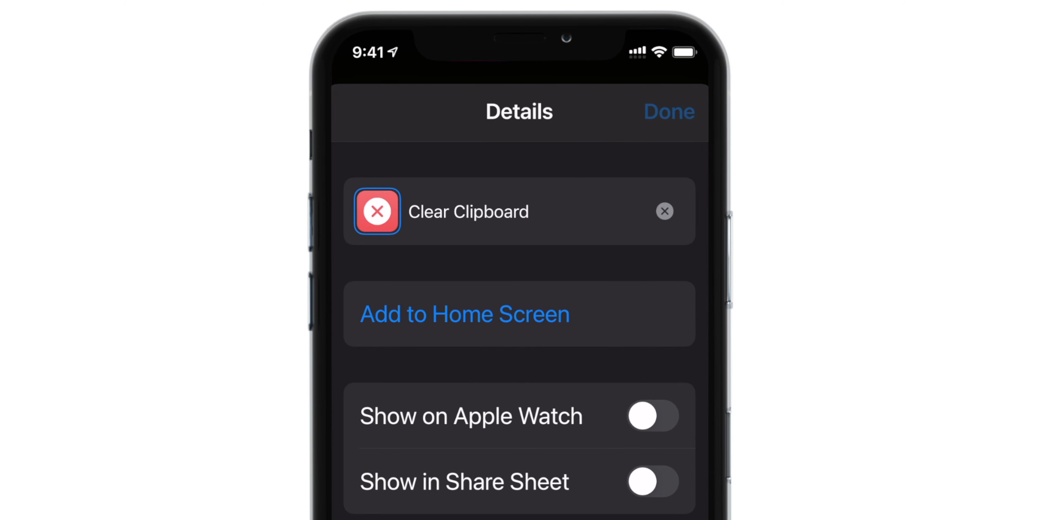
{"action": "left_click", "coordinate": [669, 112]}
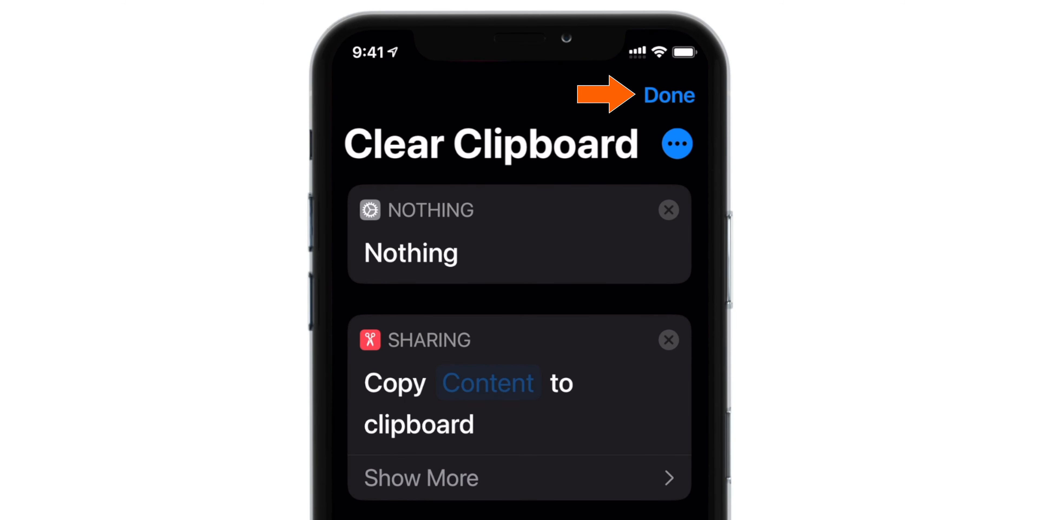
{"action": "left_click", "coordinate": [670, 94]}
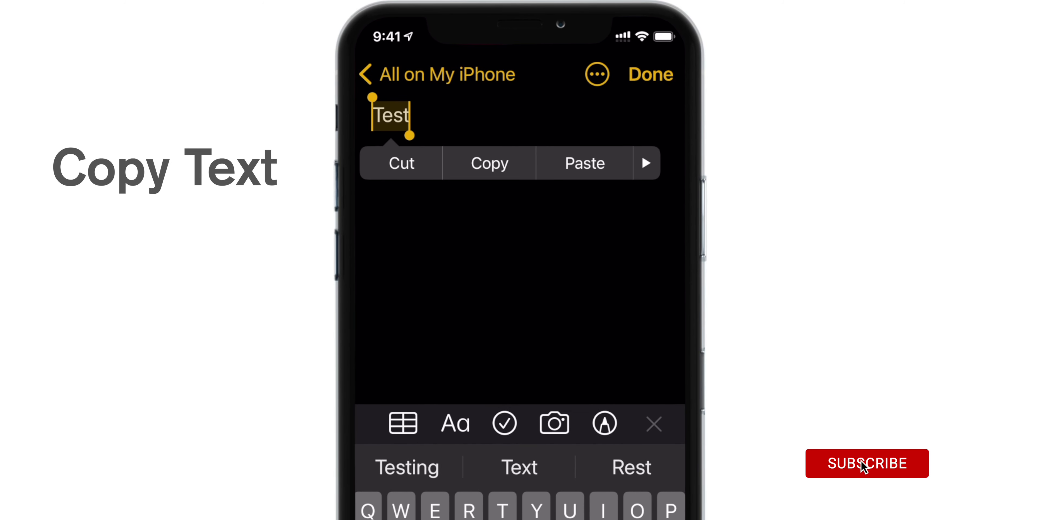
Copy the word Test and paste it onto an empty line below in the note.
{"action": "left_click", "coordinate": [489, 163]}
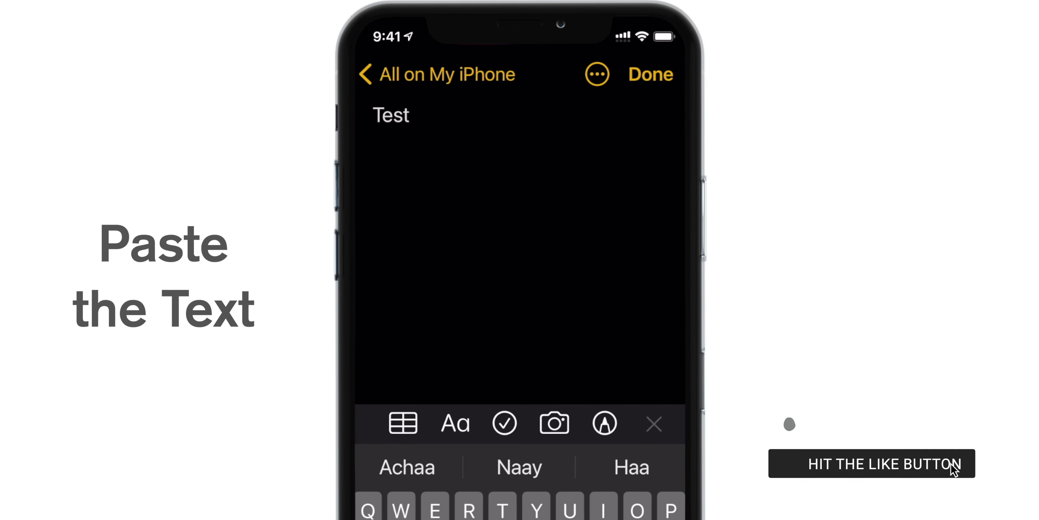
{"action": "left_click", "coordinate": [517, 199]}
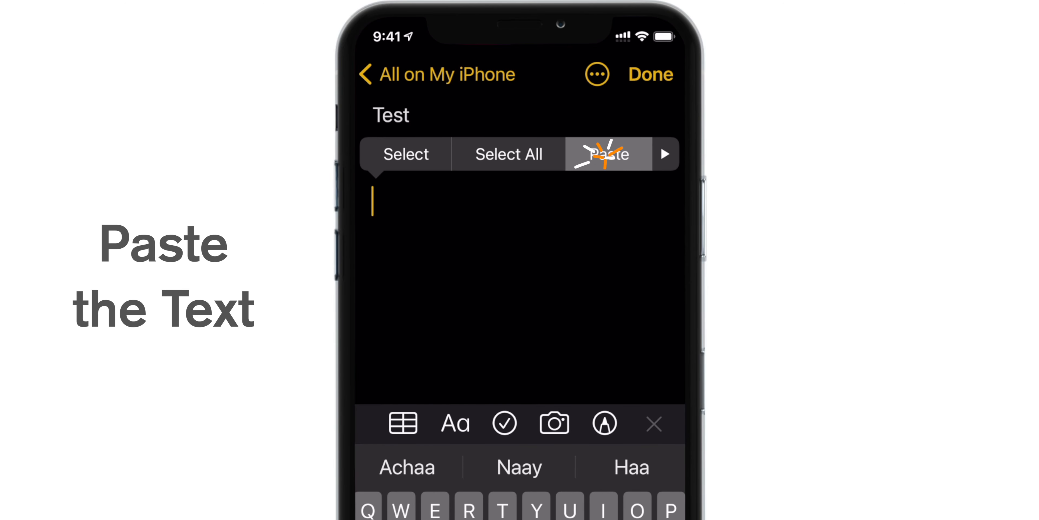
{"action": "left_click", "coordinate": [608, 154]}
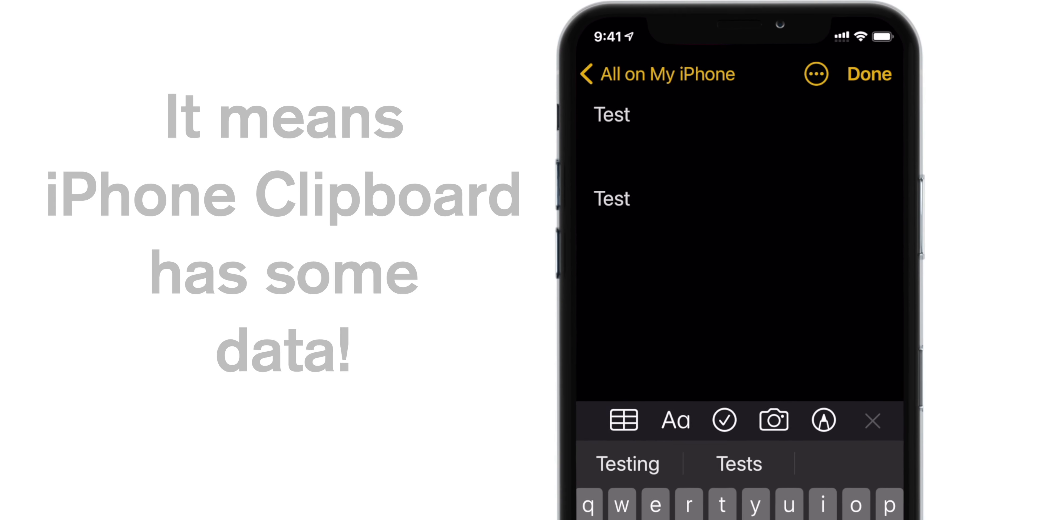
{"action": "left_click", "coordinate": [637, 198]}
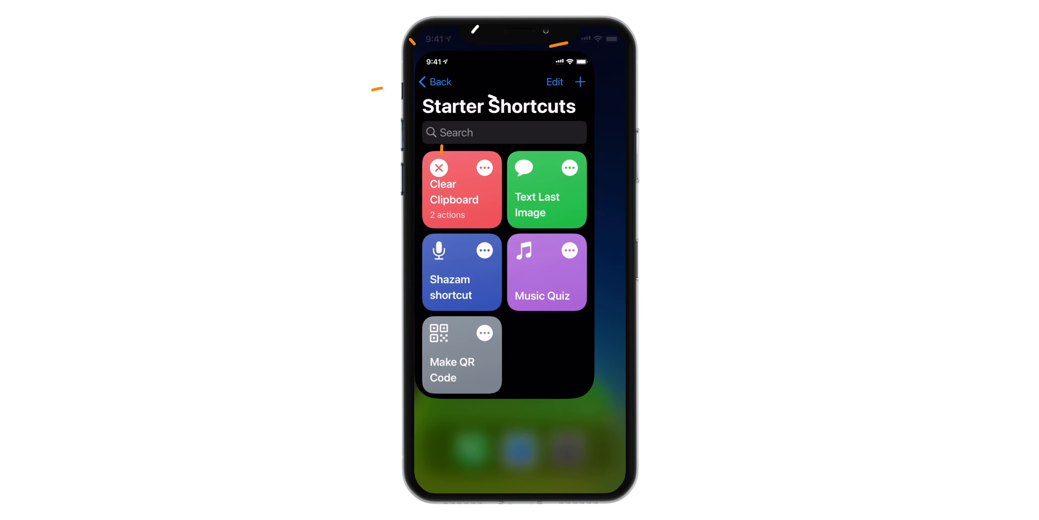
Run the Clear Clipboard tile, then attempt a paste in the Notes note.
{"action": "left_click", "coordinate": [461, 189]}
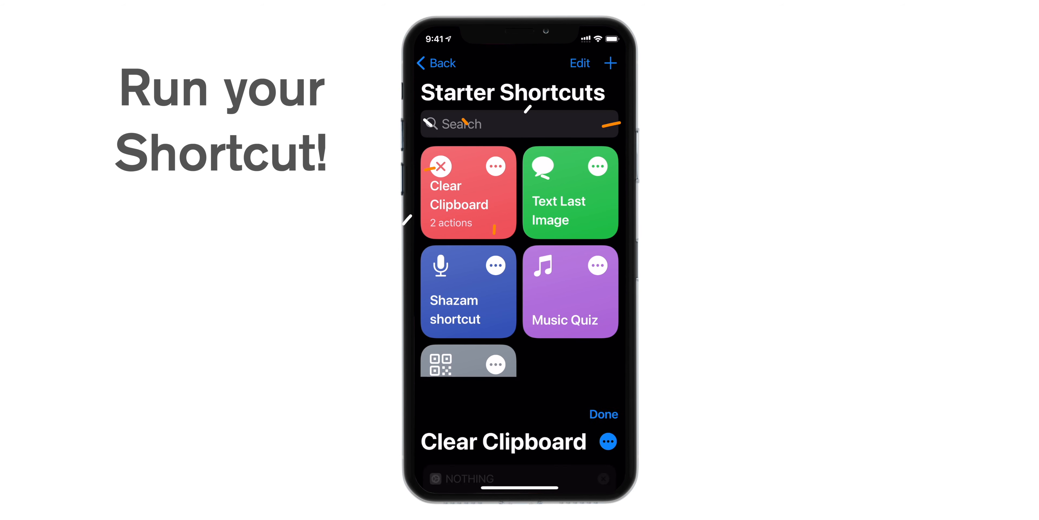
{"action": "left_click", "coordinate": [468, 192]}
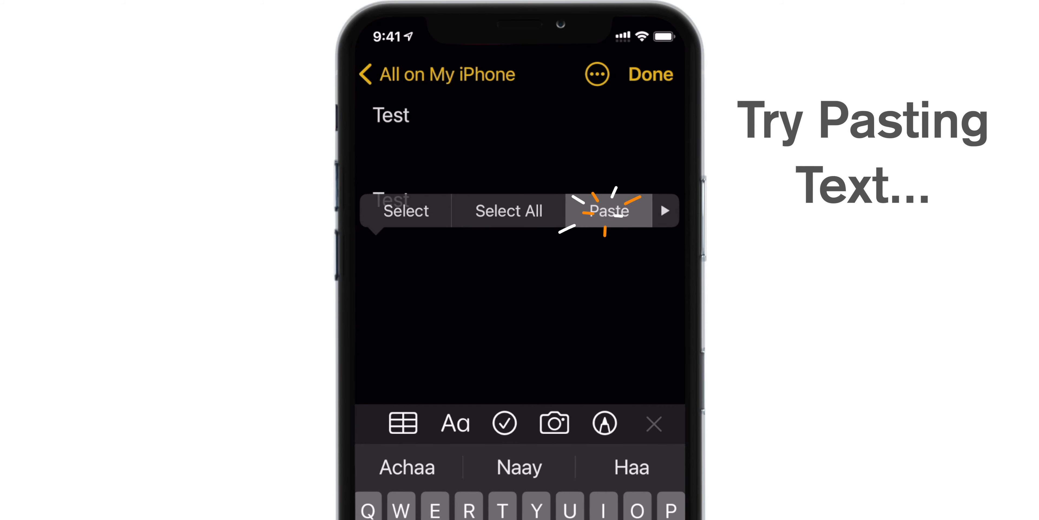
{"action": "left_click", "coordinate": [608, 211]}
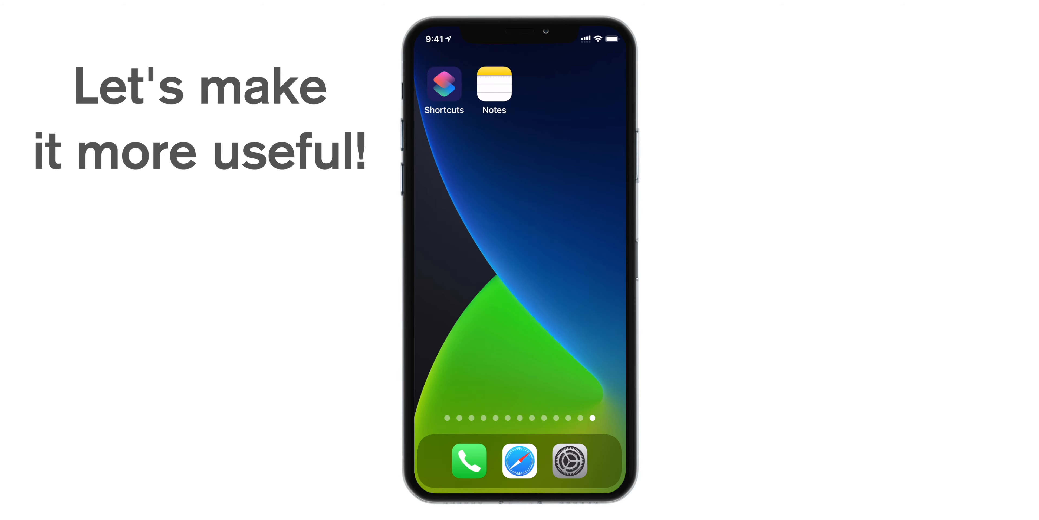
Turn on Show on Apple Watch and Show in Share Sheet for Clear Clipboard, then finish.
{"action": "left_click", "coordinate": [443, 88]}
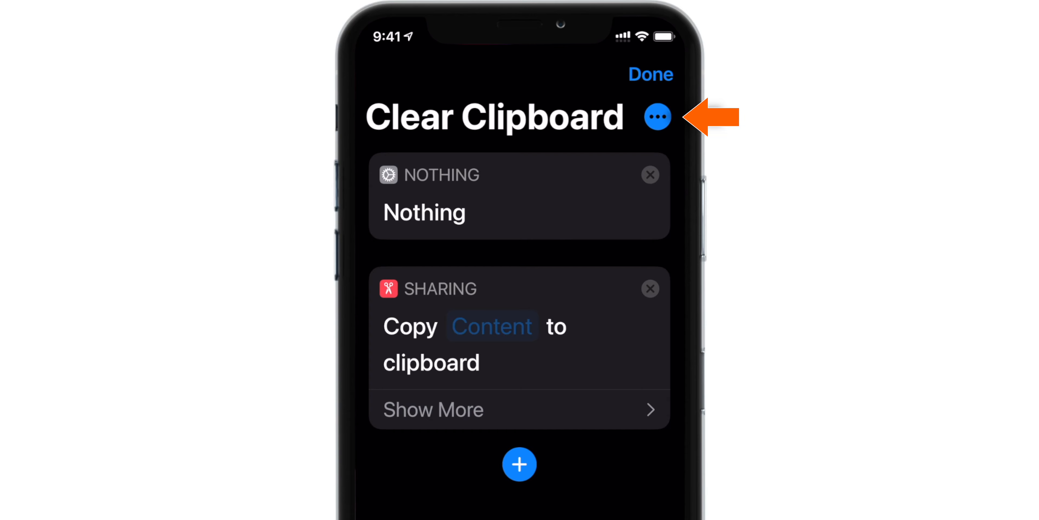
{"action": "left_click", "coordinate": [656, 117]}
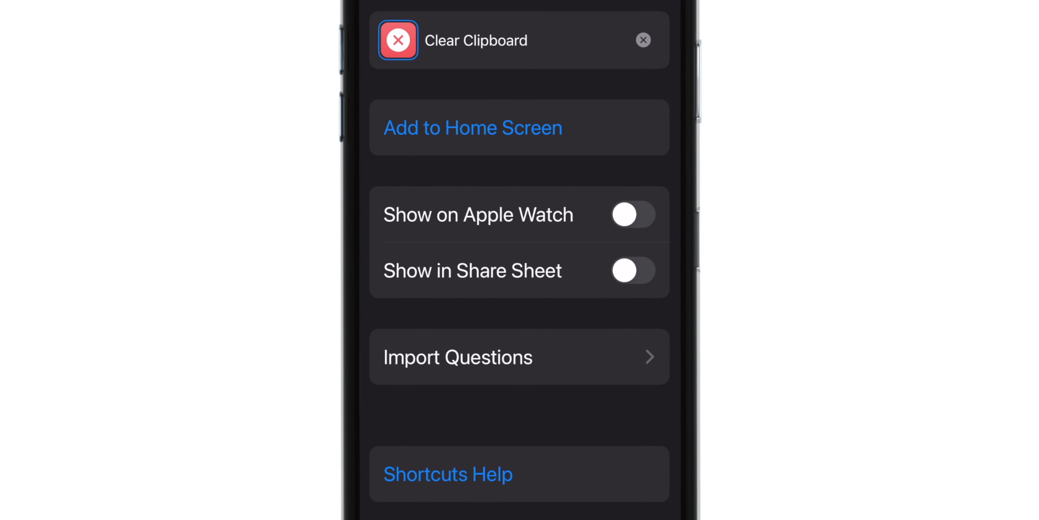
{"action": "left_click", "coordinate": [632, 214]}
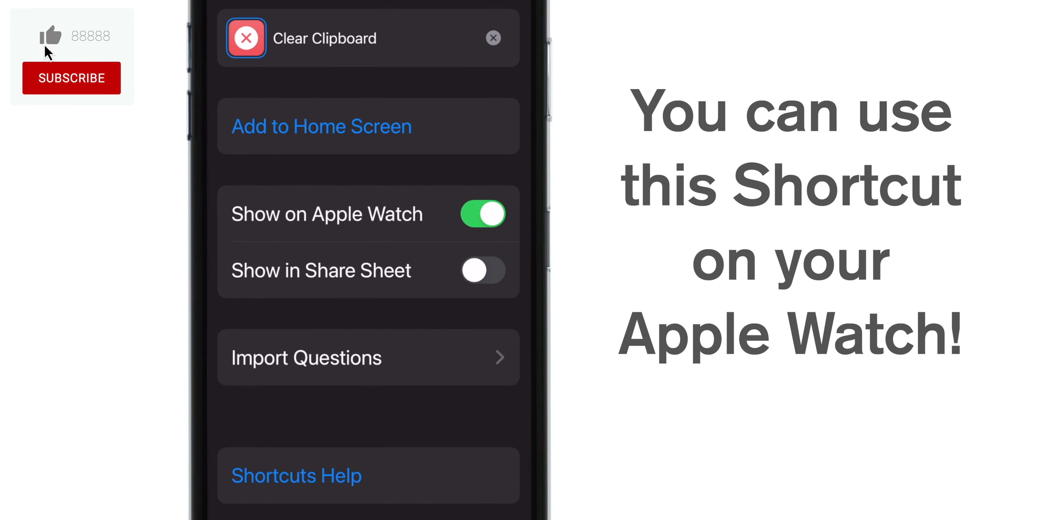
{"action": "left_click", "coordinate": [71, 78]}
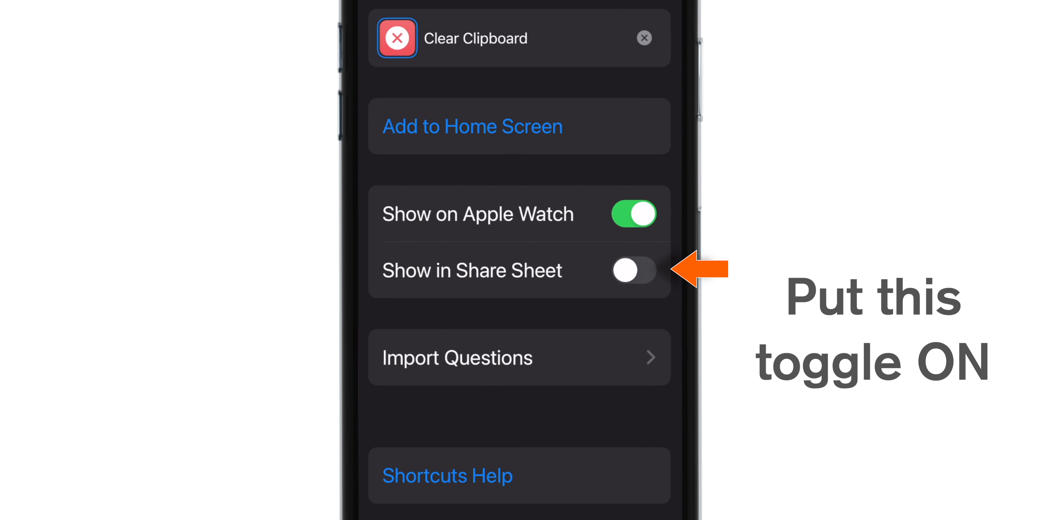
{"action": "left_click", "coordinate": [632, 269]}
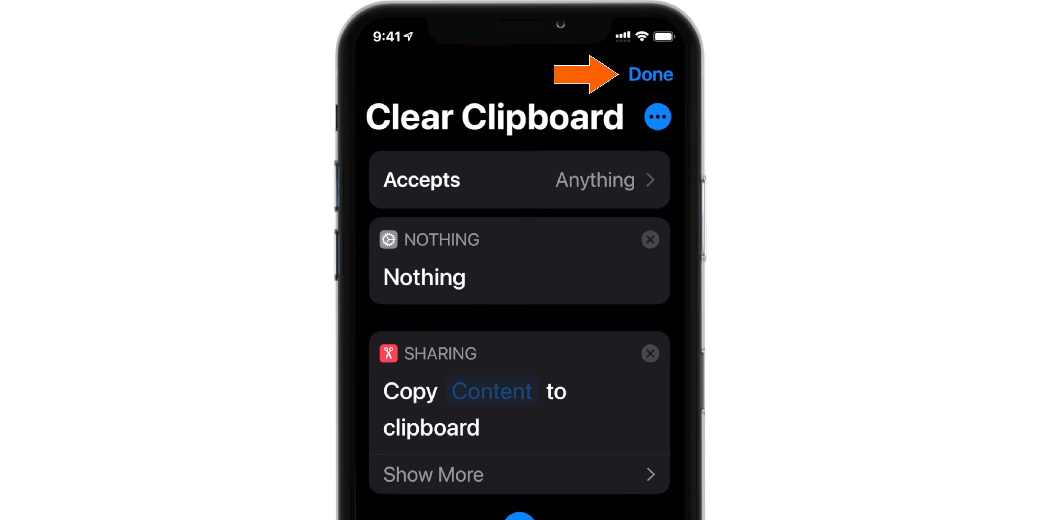
{"action": "left_click", "coordinate": [650, 75]}
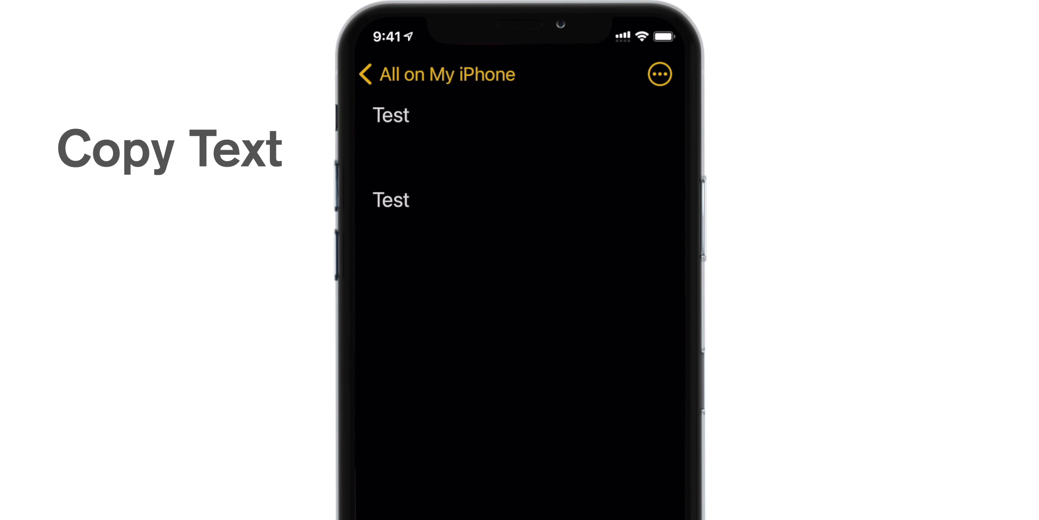
Copy the second Test and start a new line for pasting it.
{"action": "double_click", "coordinate": [391, 200]}
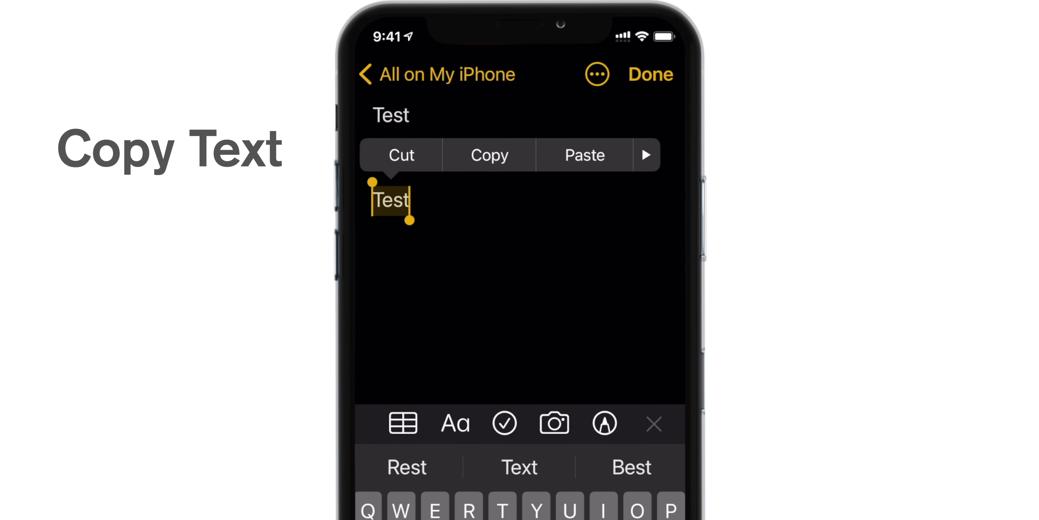
{"action": "left_click", "coordinate": [488, 154]}
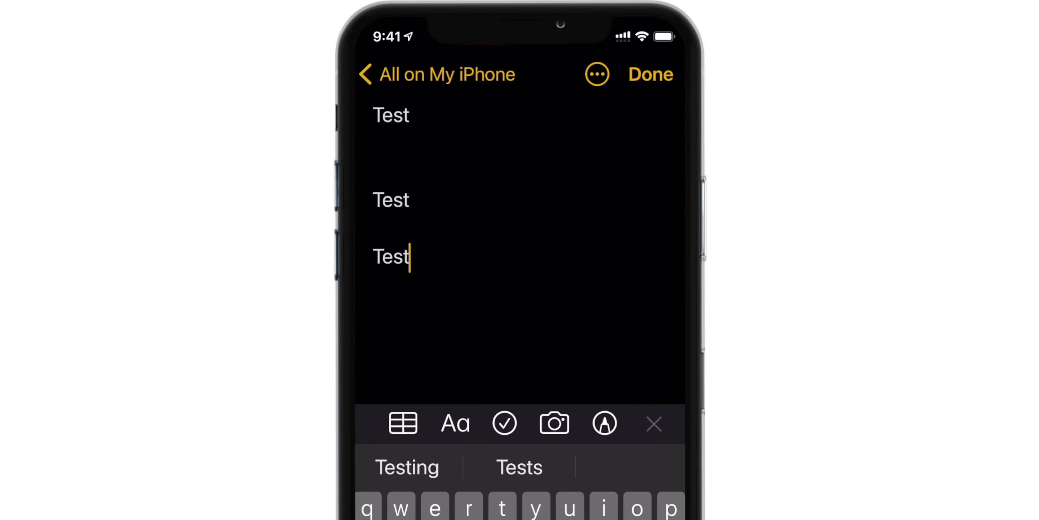
{"action": "key", "text": "return"}
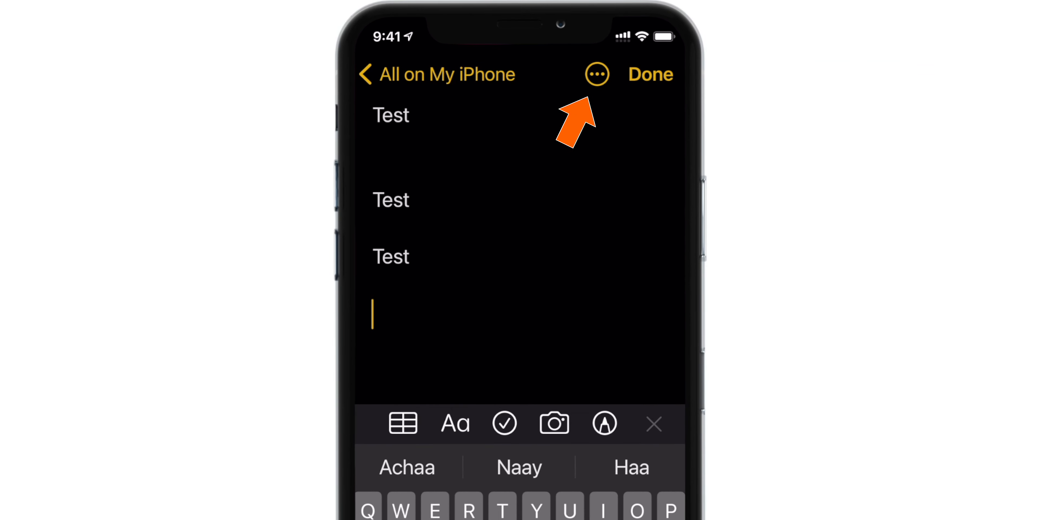
Run Clear Clipboard from the note's Send a Copy share sheet, then attempt a paste.
{"action": "left_click", "coordinate": [595, 74]}
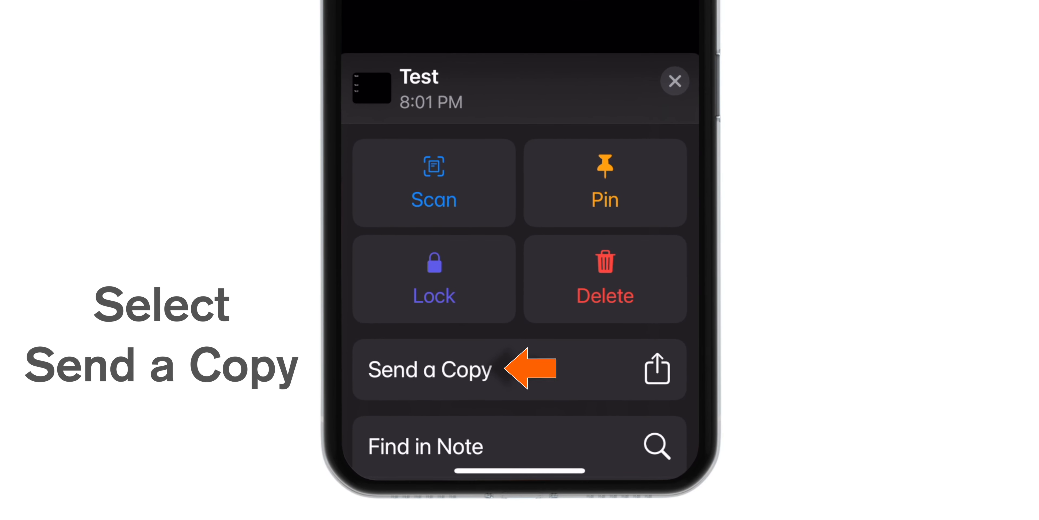
{"action": "left_click", "coordinate": [429, 368]}
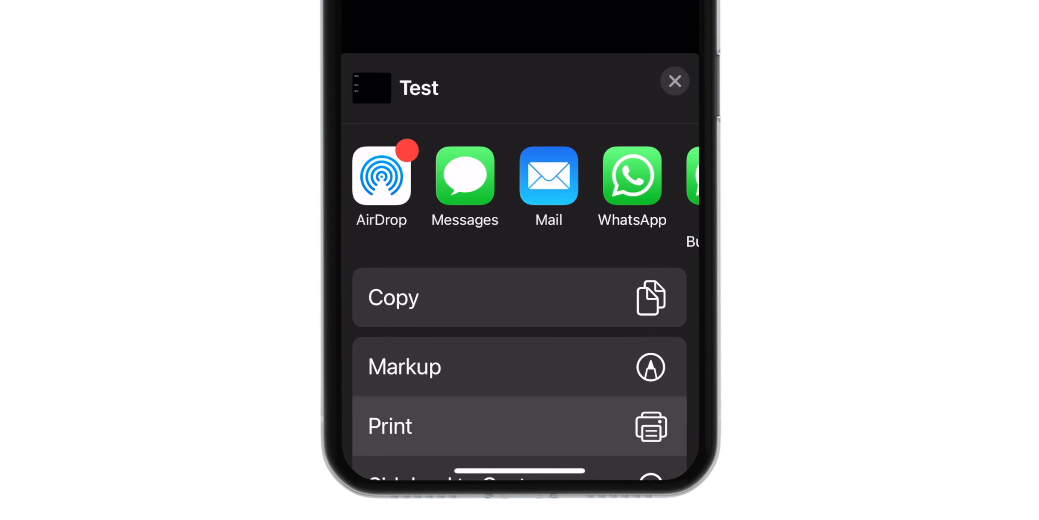
{"action": "scroll", "scroll_direction": "down", "scroll_amount": 3}
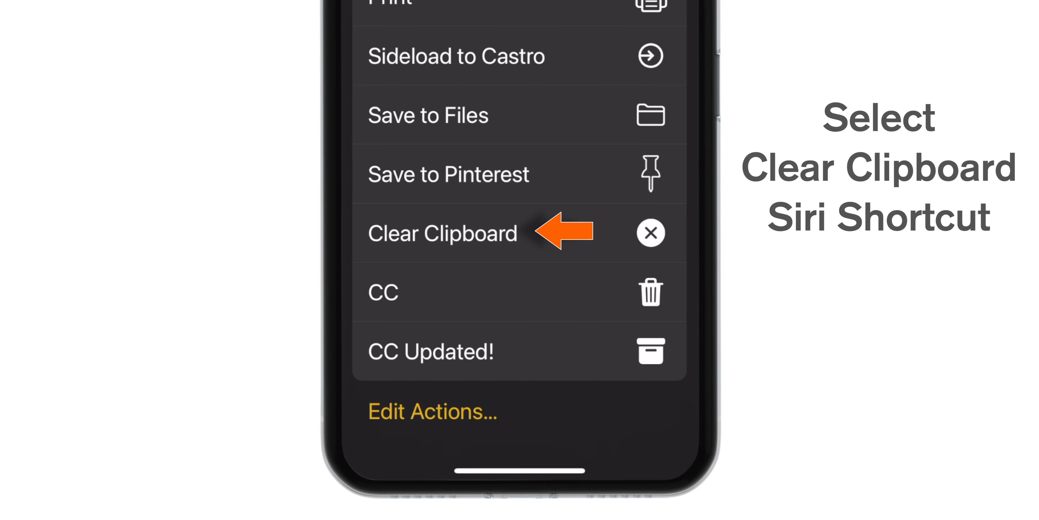
{"action": "left_click", "coordinate": [443, 233]}
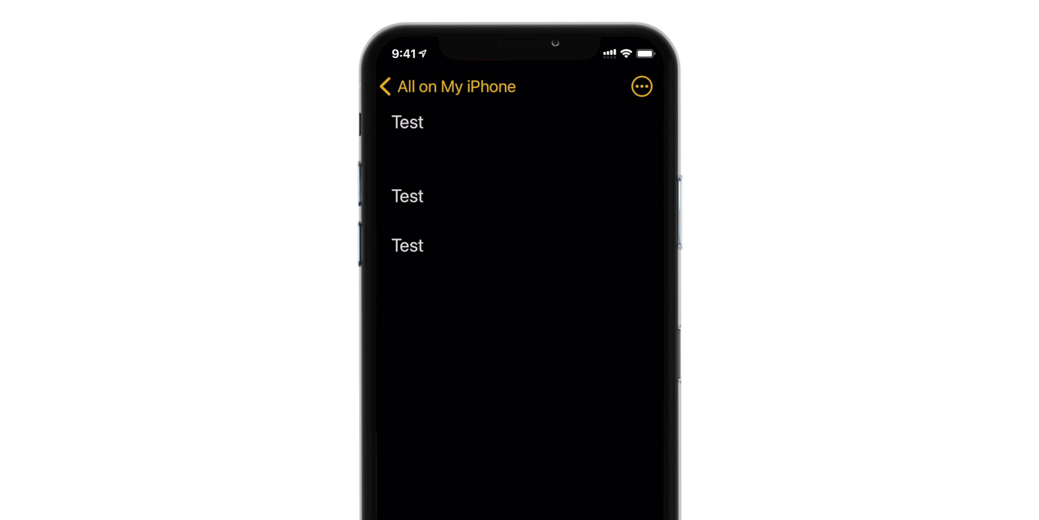
{"action": "left_click", "coordinate": [408, 245]}
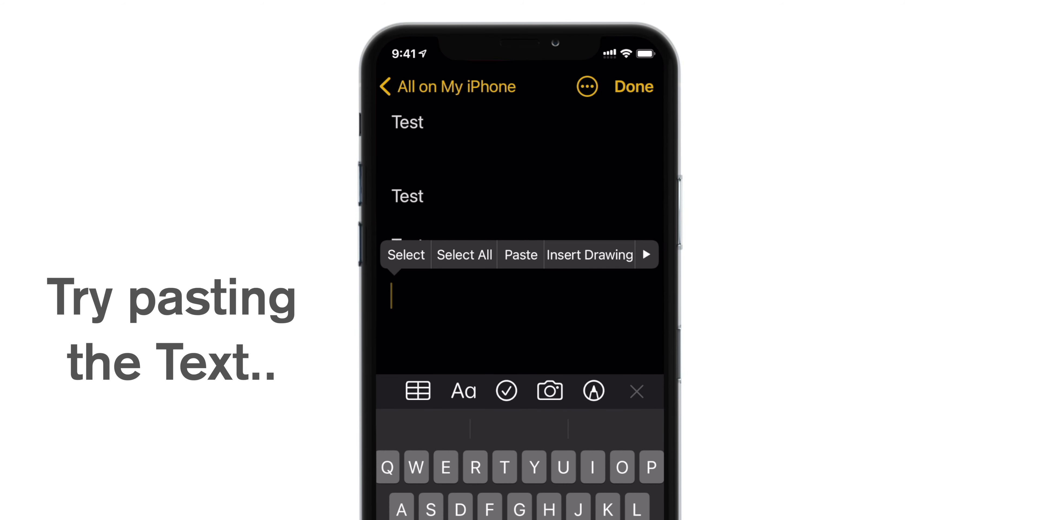
{"action": "left_click", "coordinate": [519, 255]}
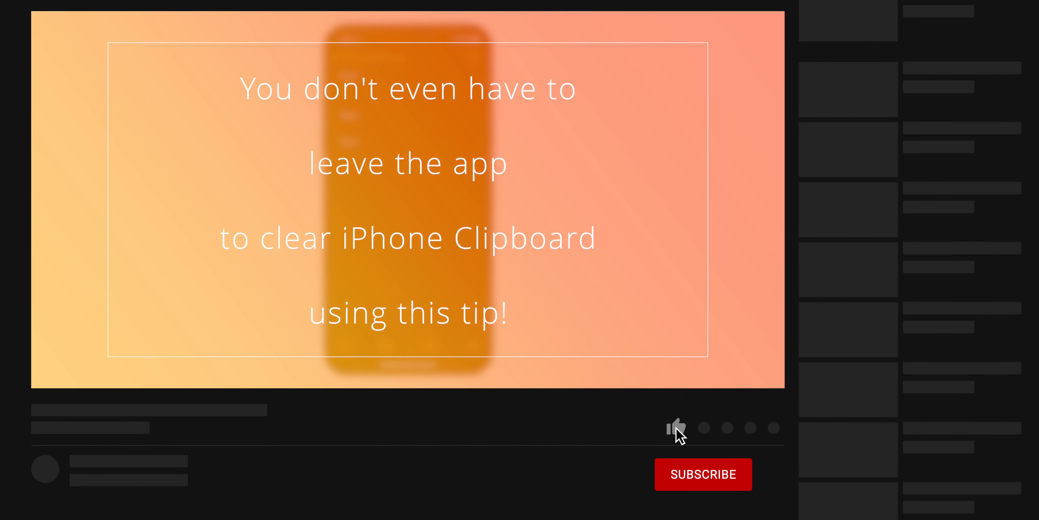
Leave the note and return to the home screen for widget editing.
{"action": "left_click", "coordinate": [702, 474]}
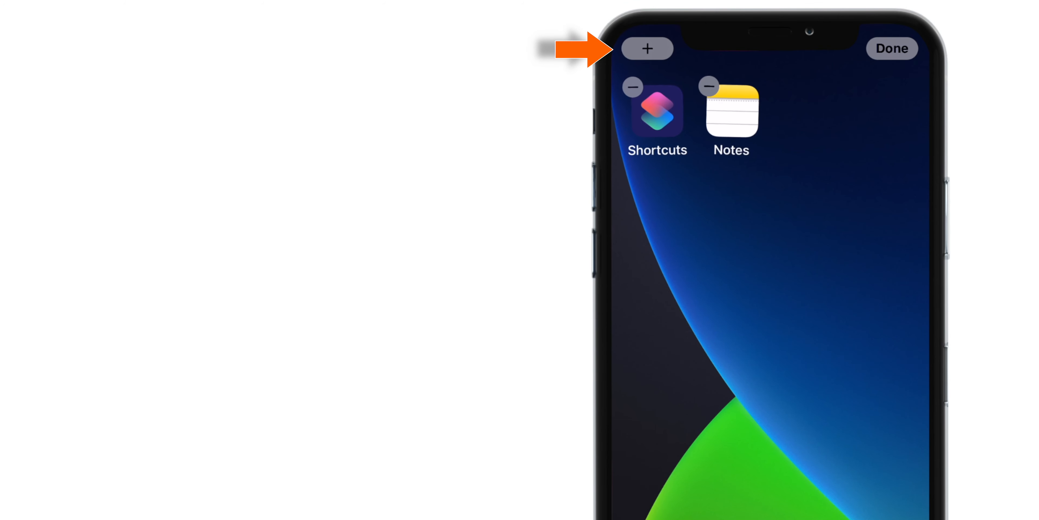
Add the Shortcuts Favorites widget to the home screen from the widget gallery.
{"action": "left_click", "coordinate": [647, 48]}
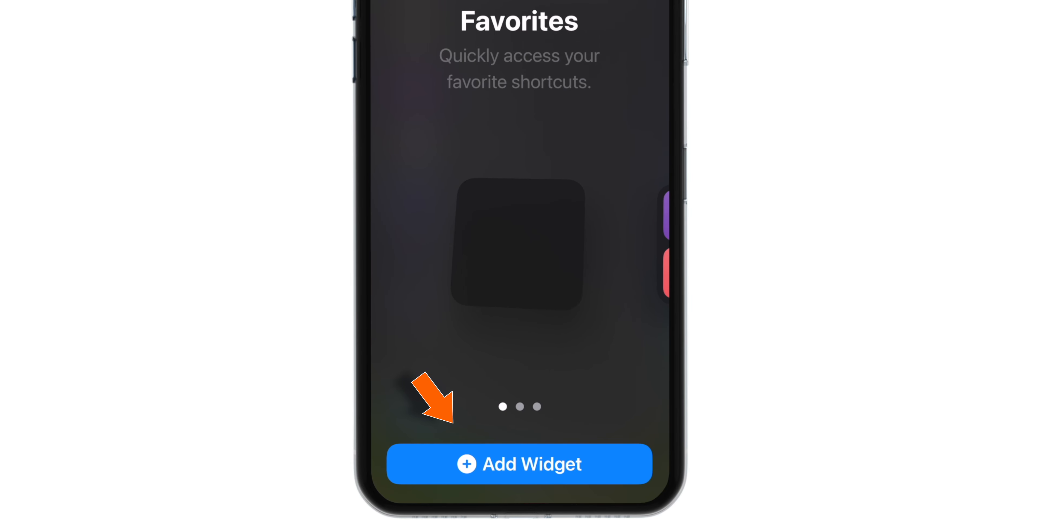
{"action": "left_click", "coordinate": [519, 463]}
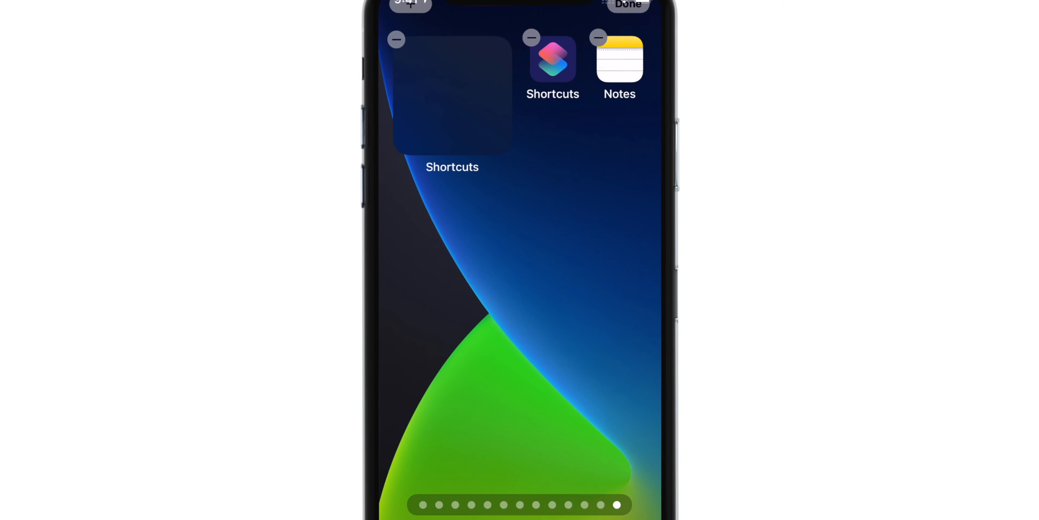
{"action": "left_click", "coordinate": [451, 93]}
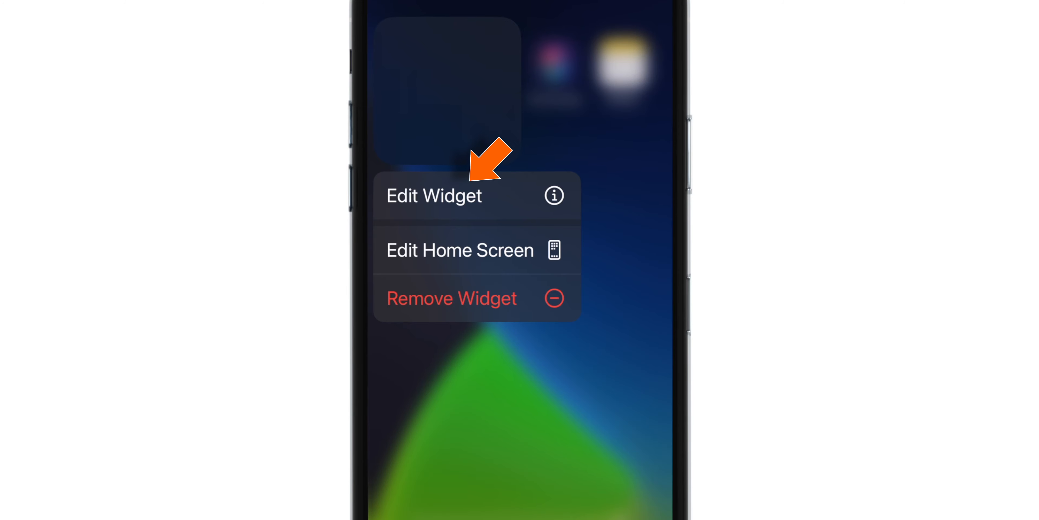
Edit the widget and assign Clear Clipboard as the shortcut it runs.
{"action": "left_click", "coordinate": [433, 195]}
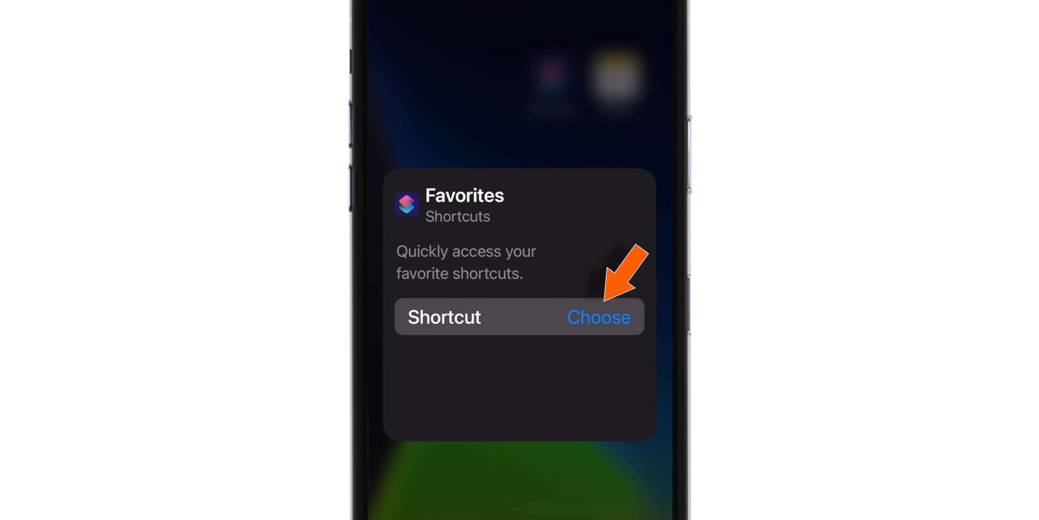
{"action": "left_click", "coordinate": [598, 316]}
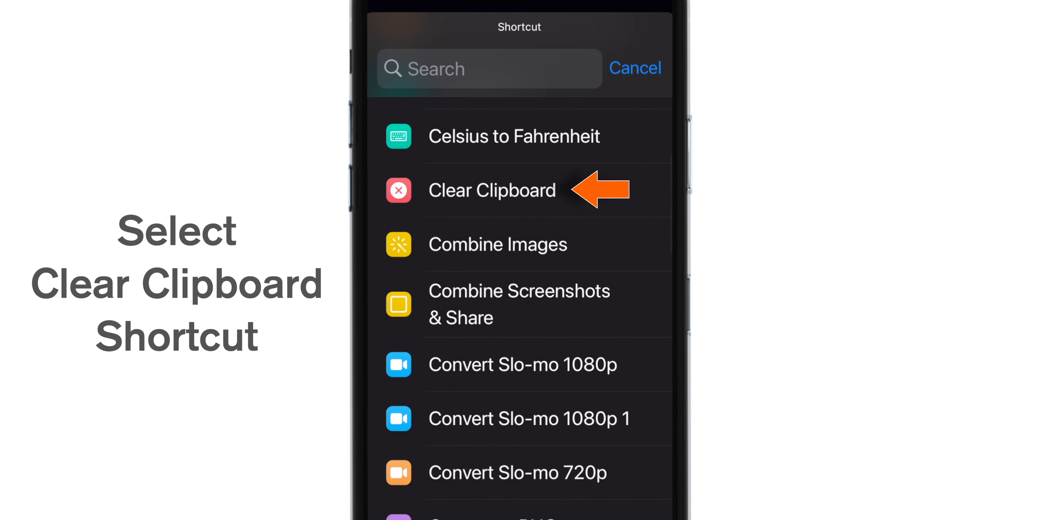
{"action": "left_click", "coordinate": [492, 190]}
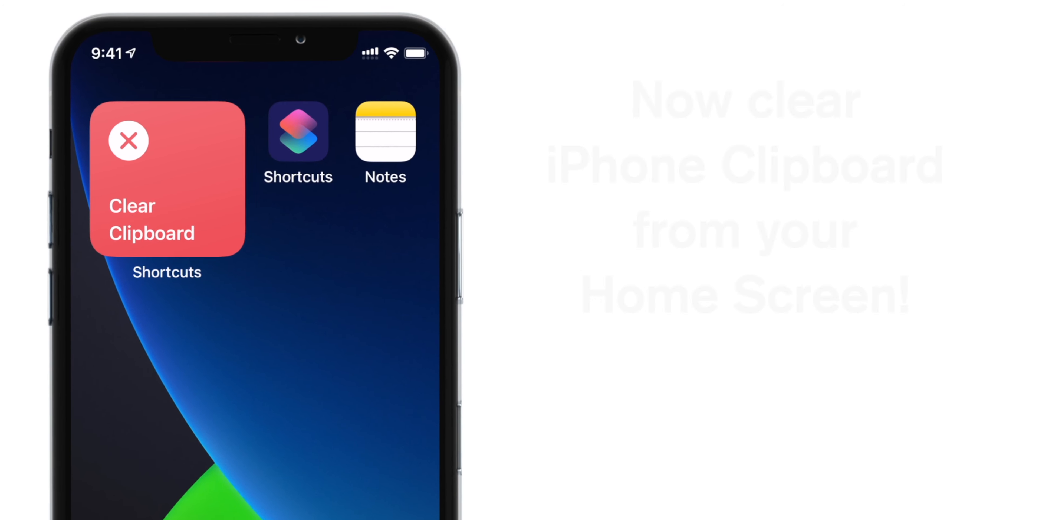